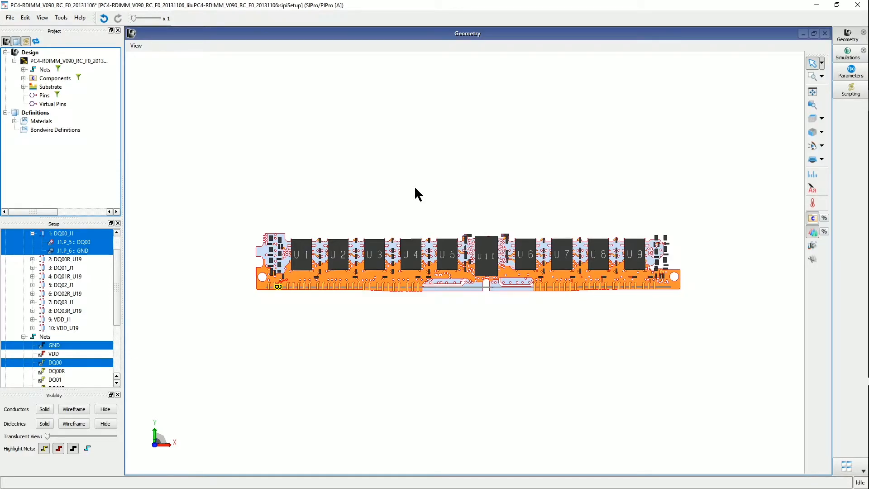
mouse_move(425, 193)
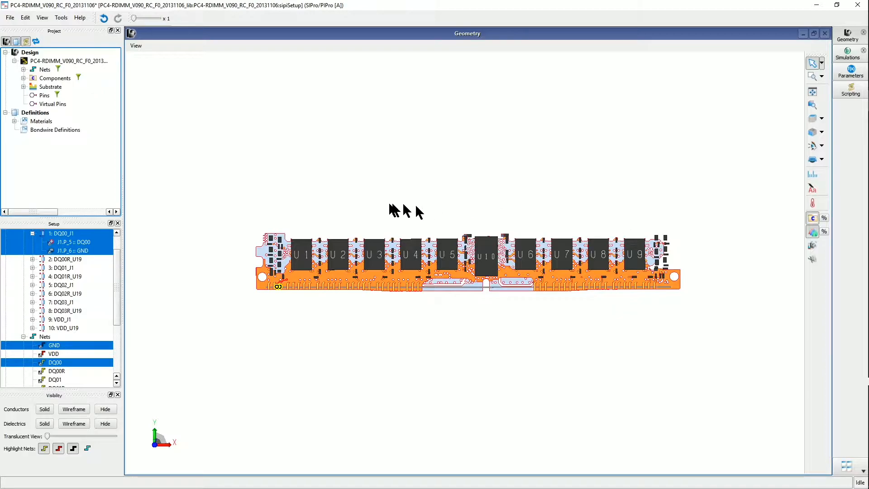
mouse_move(233, 301)
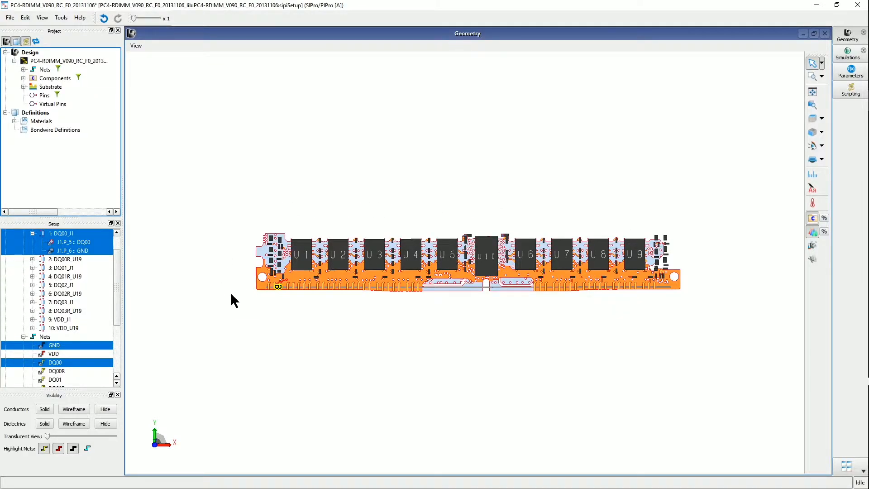
mouse_move(309, 308)
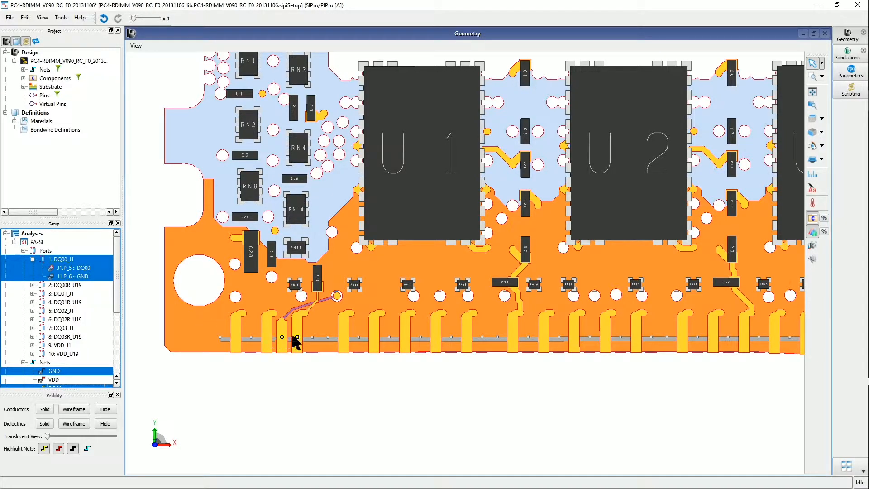
mouse_move(286, 347)
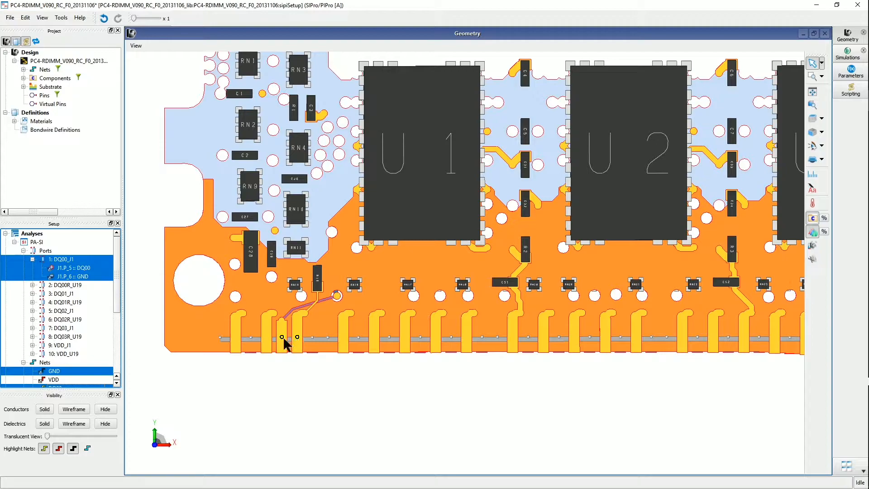
mouse_move(305, 374)
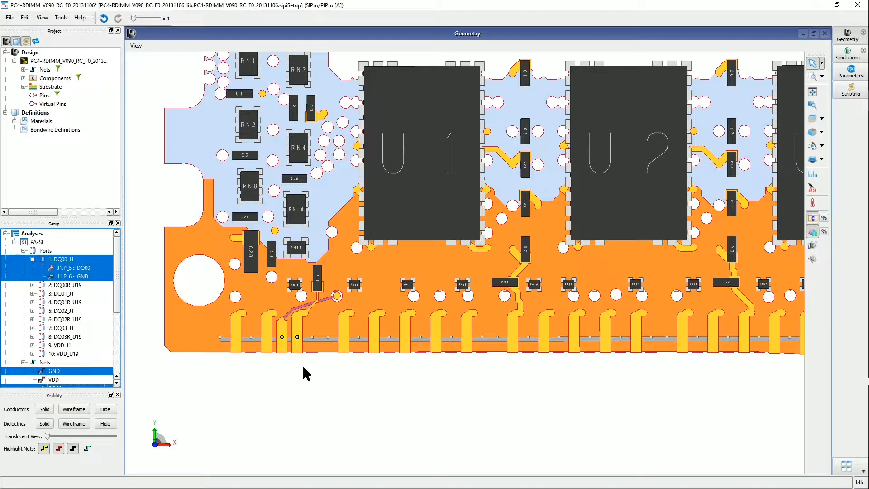
mouse_move(309, 373)
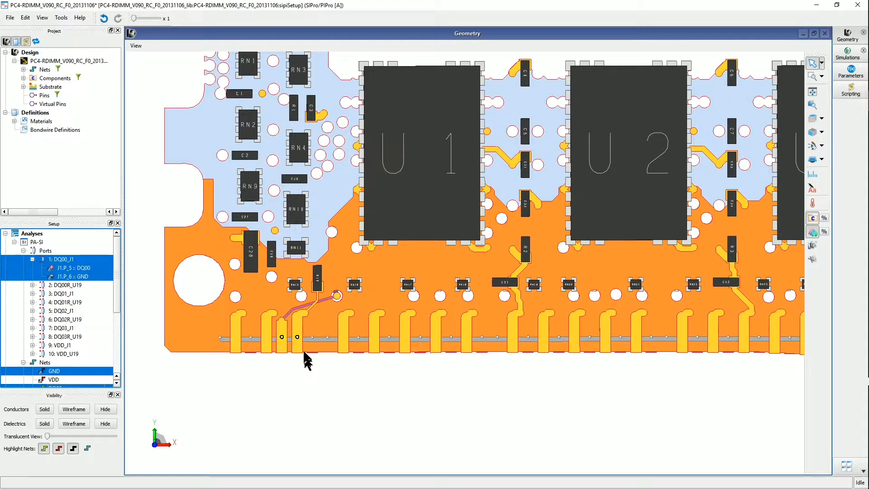
mouse_move(300, 336)
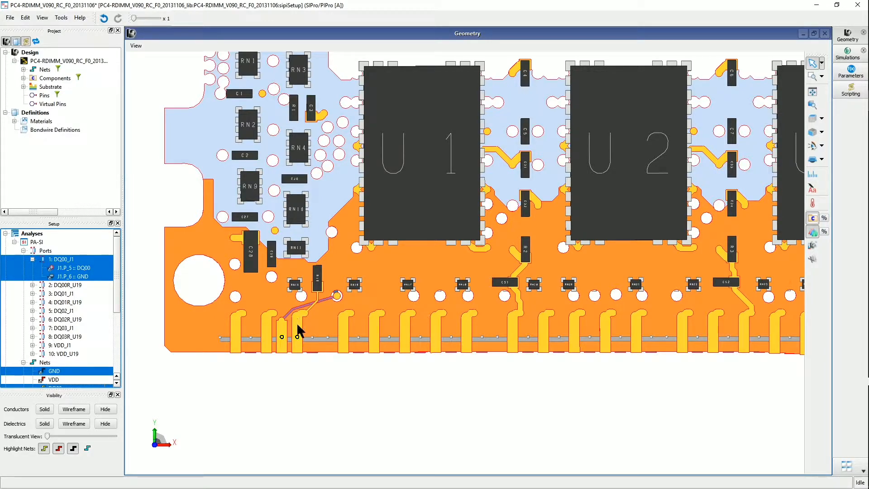
mouse_move(108, 185)
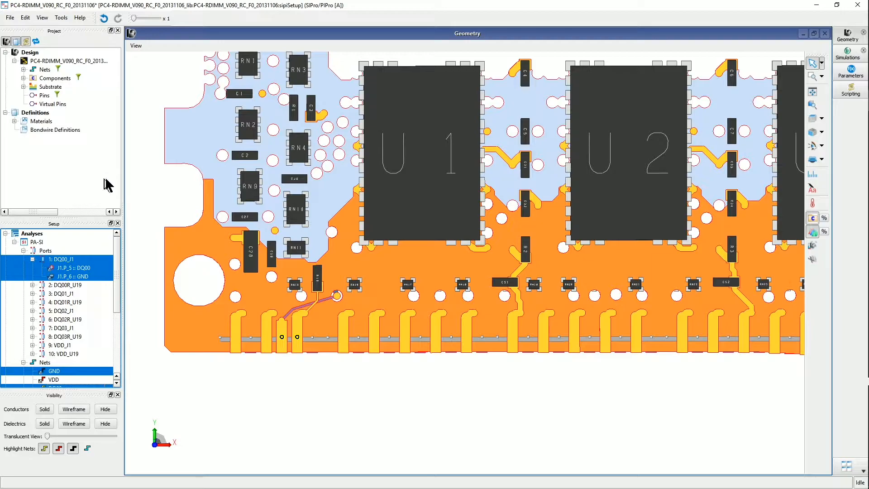
Hide every conductor layer except ETCH_TOP, then collapse the Substrate list.
left_click(25, 86)
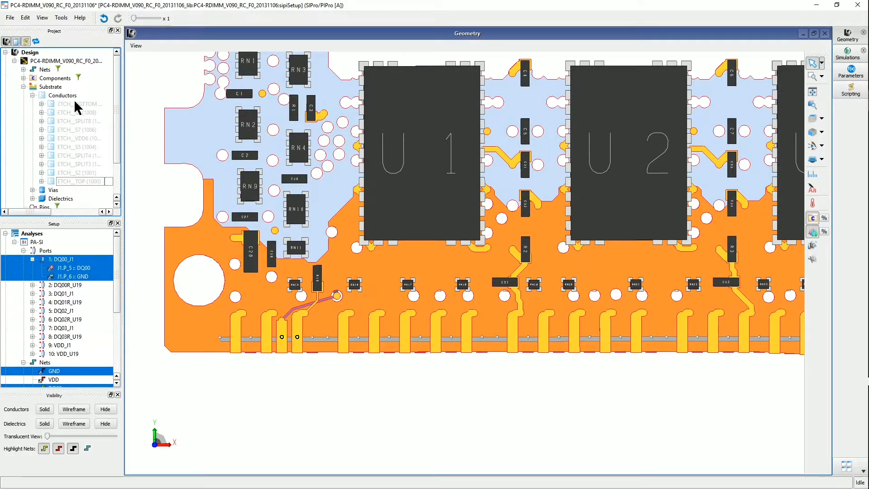
left_click(72, 103)
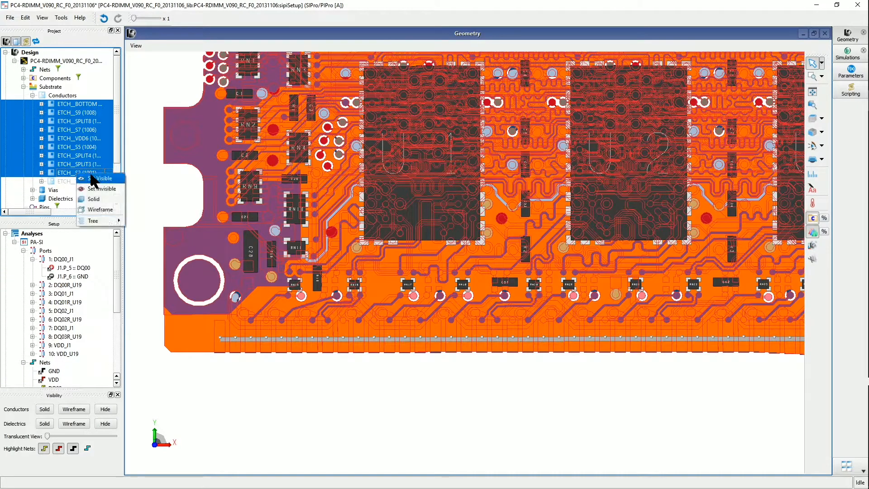
left_click(101, 188)
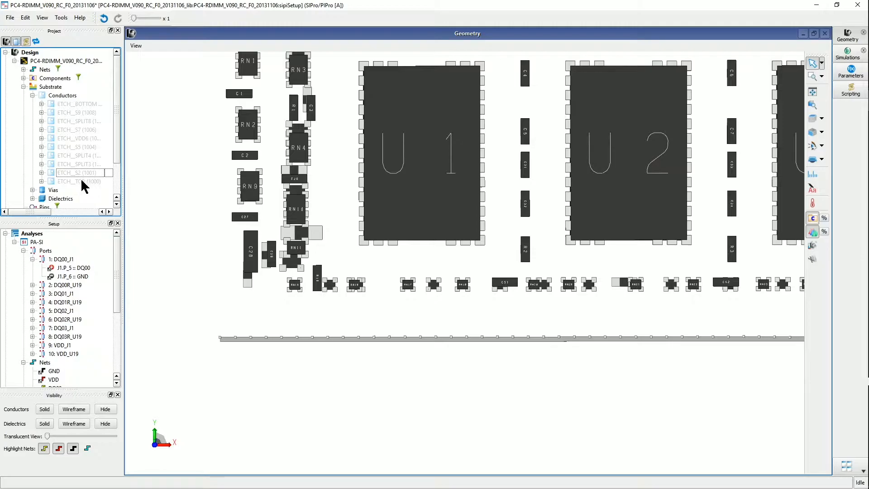
right_click(67, 181)
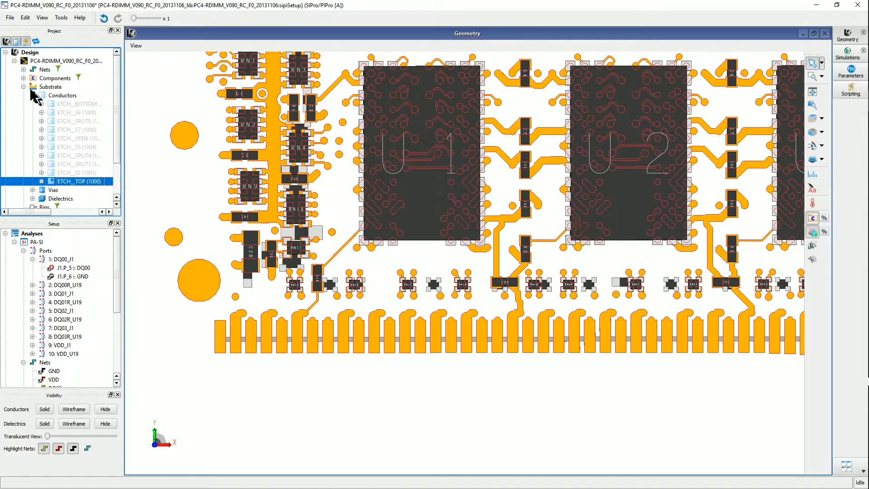
left_click(24, 87)
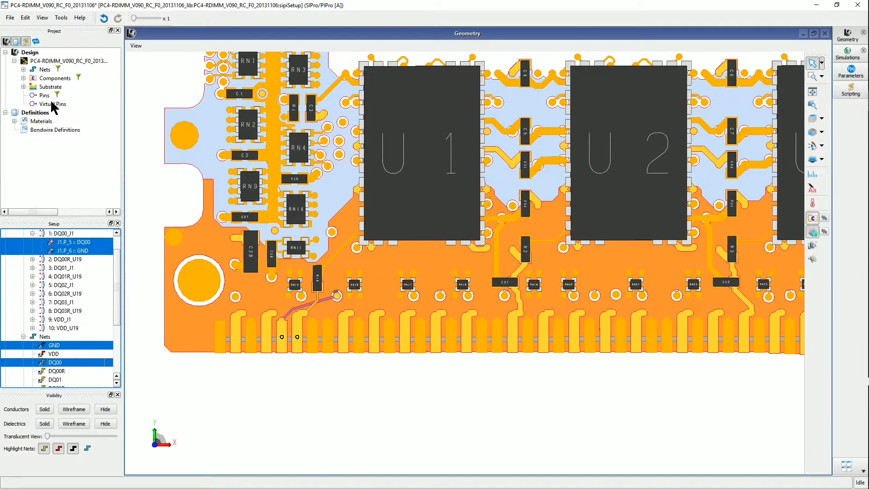
mouse_move(46, 112)
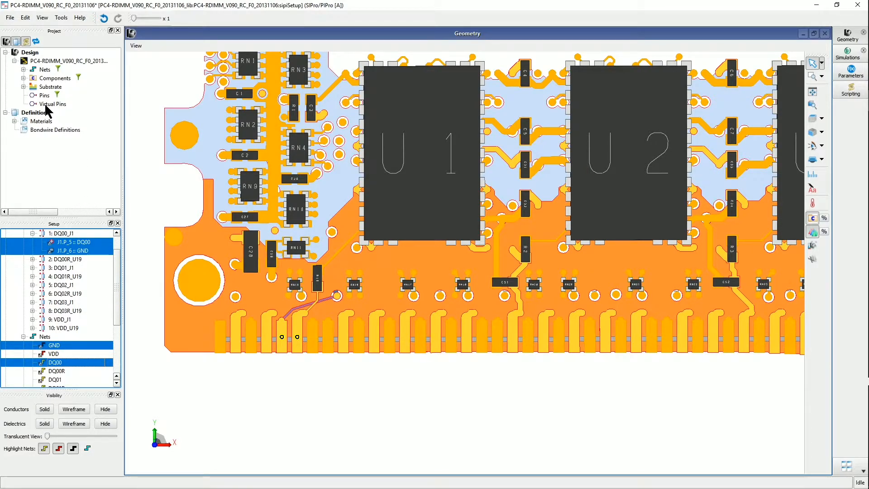
Create a virtual pin from the Virtual Pins menu and select GND reference pin J1.P_6.
right_click(52, 103)
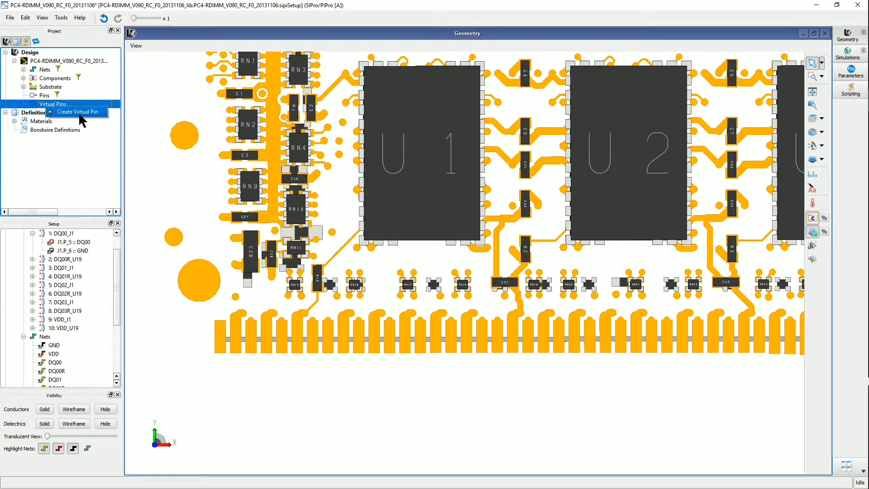
left_click(77, 112)
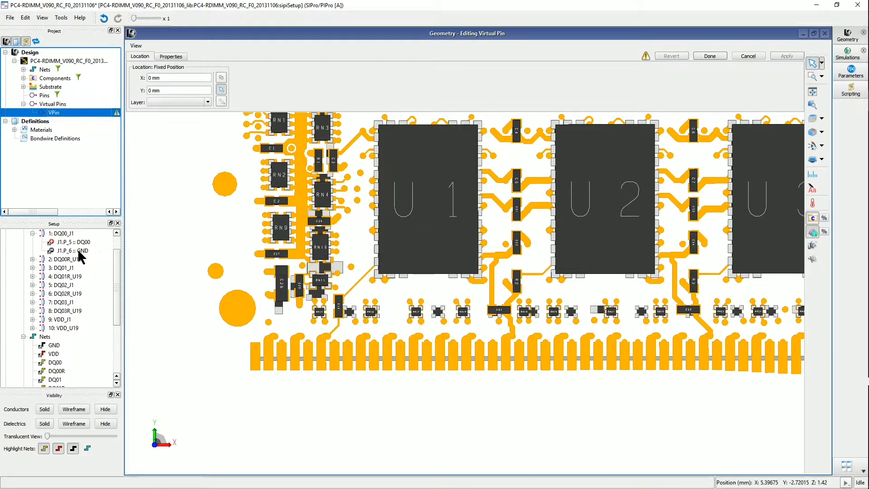
left_click(68, 251)
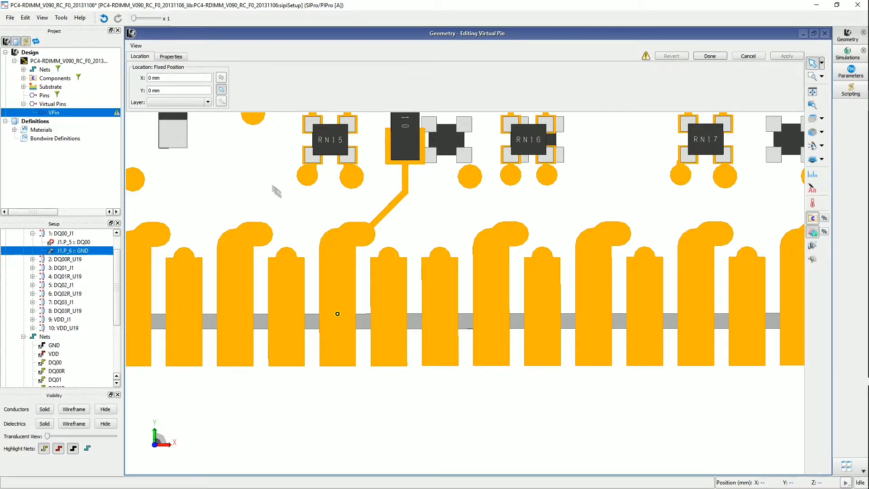
mouse_move(330, 286)
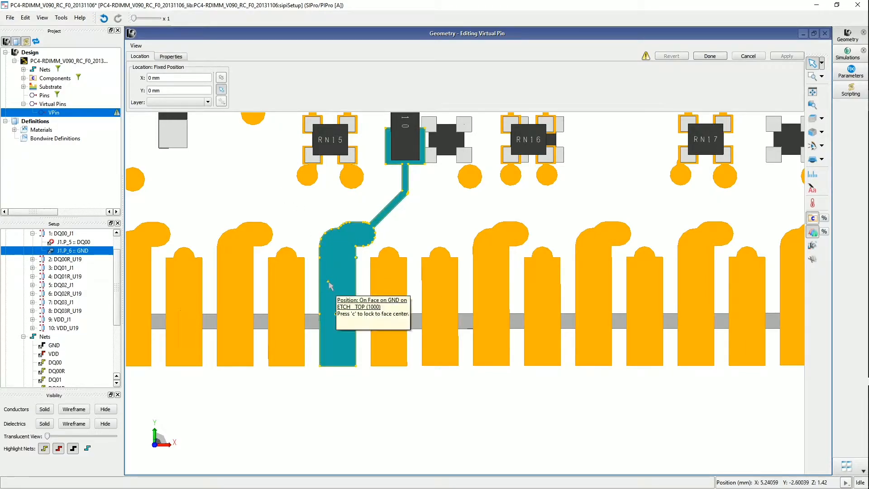
mouse_move(331, 289)
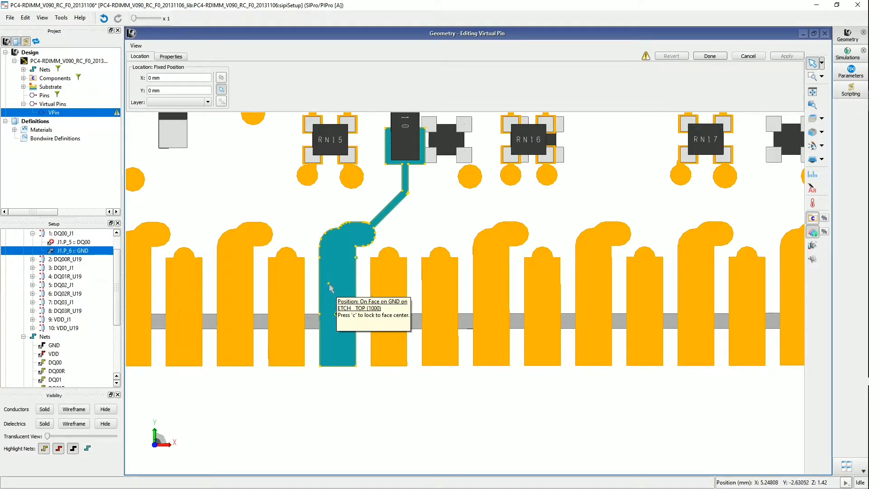
mouse_move(331, 345)
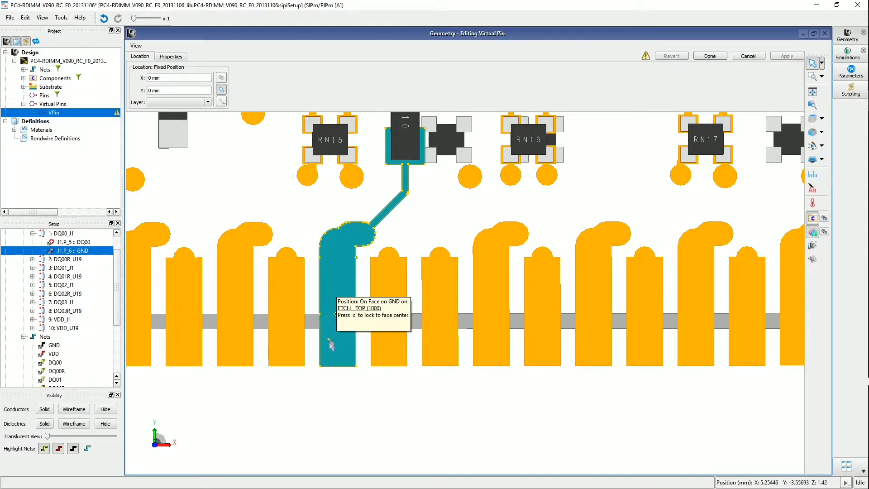
mouse_move(342, 263)
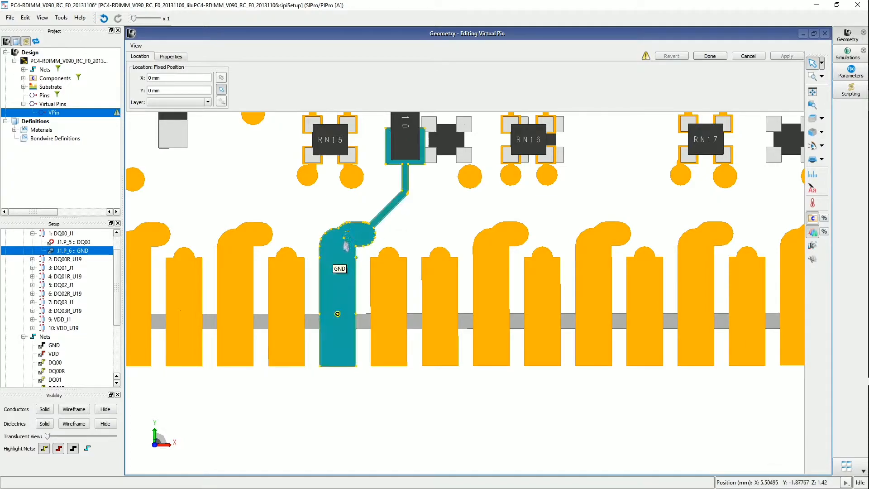
mouse_move(327, 289)
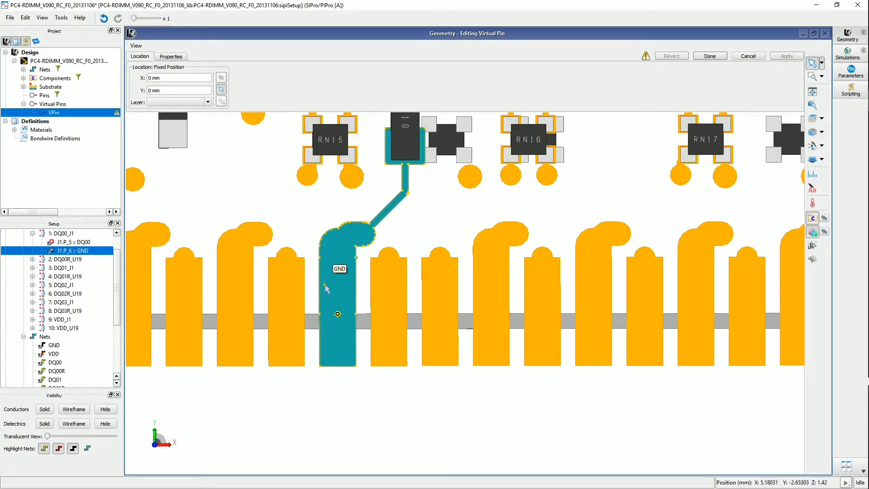
mouse_move(328, 304)
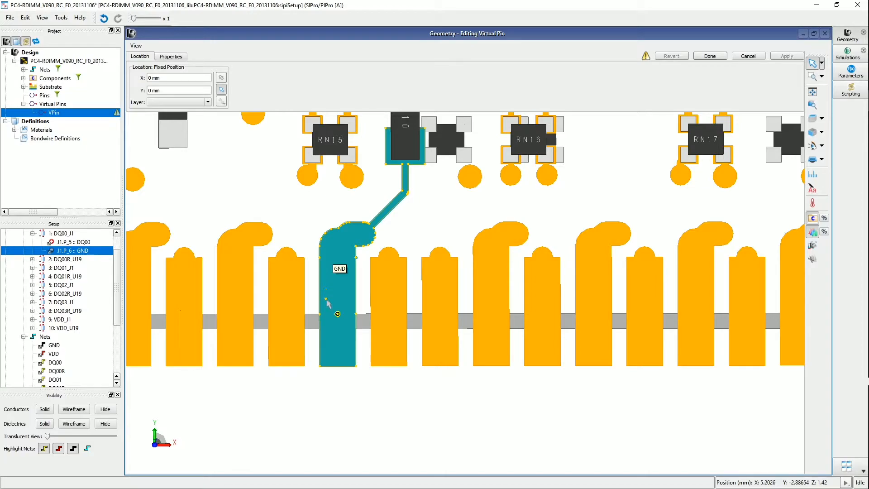
mouse_move(330, 352)
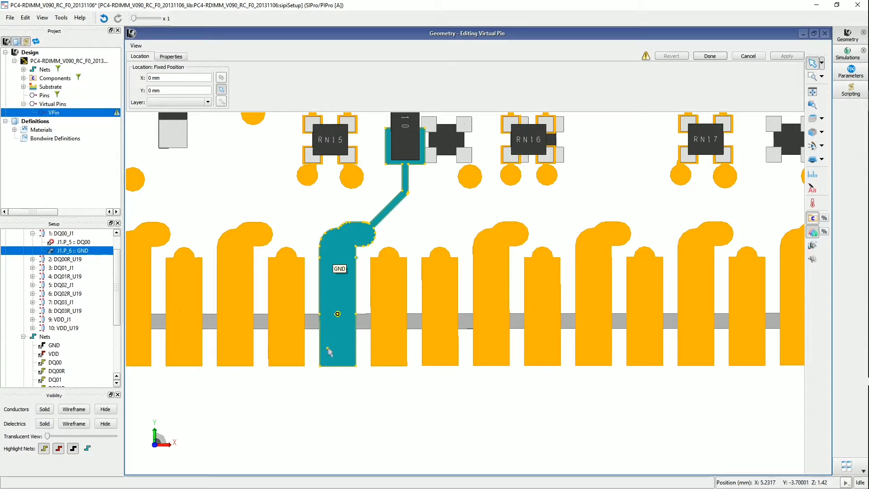
mouse_move(335, 337)
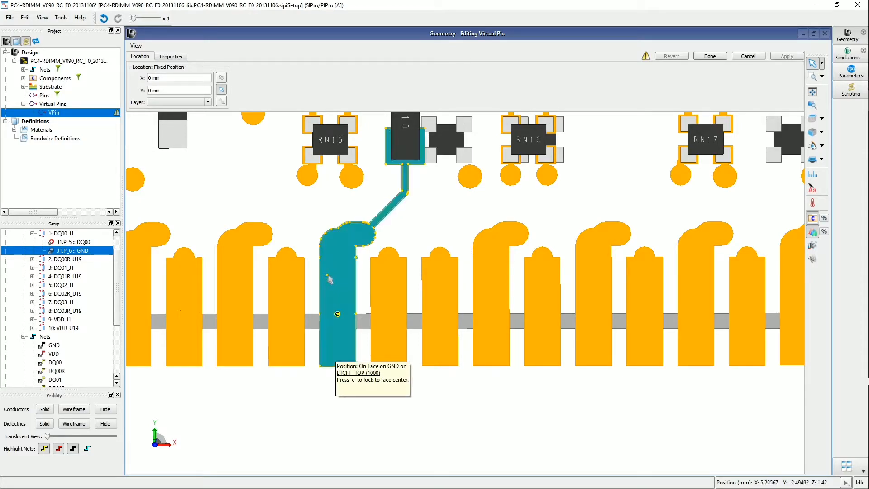
mouse_move(328, 280)
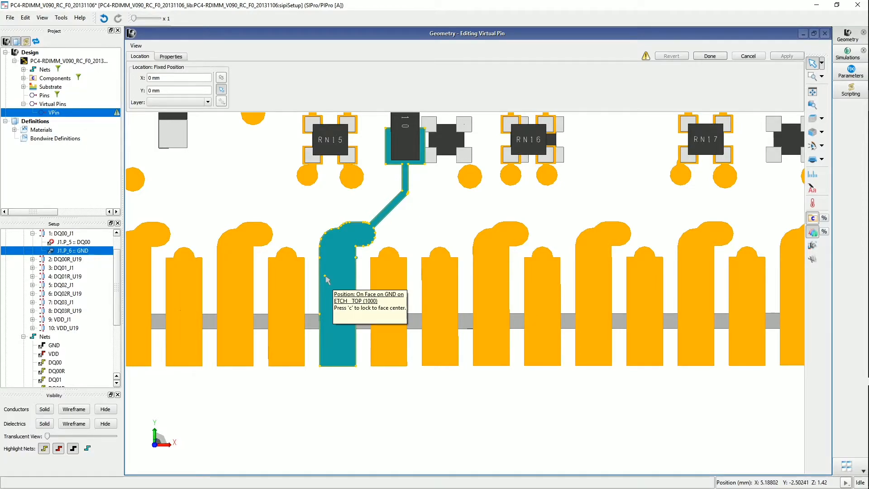
Place the virtual pin on the ETCH_TOP GND pad face, rename it my_neg_pin, and commit.
left_click(325, 278)
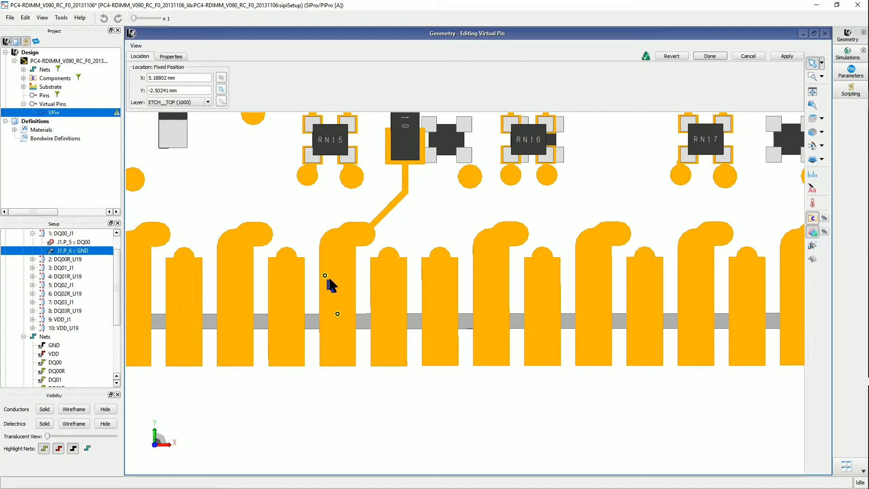
mouse_move(121, 49)
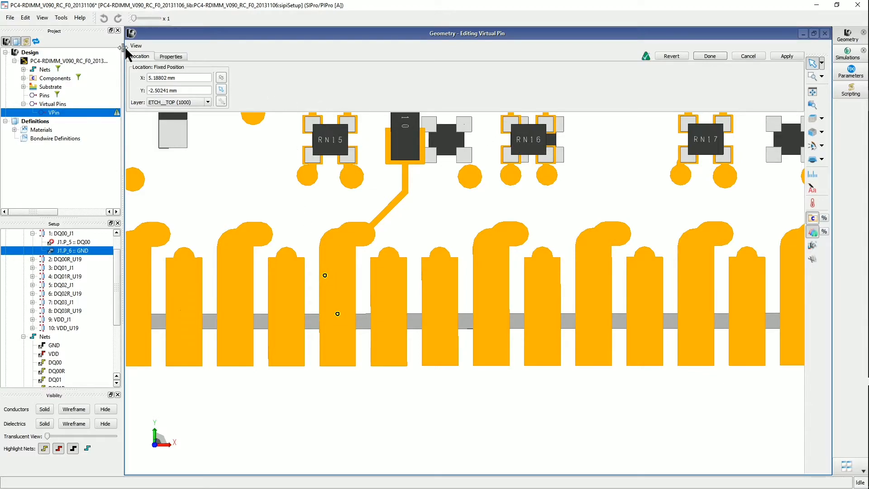
left_click(170, 56)
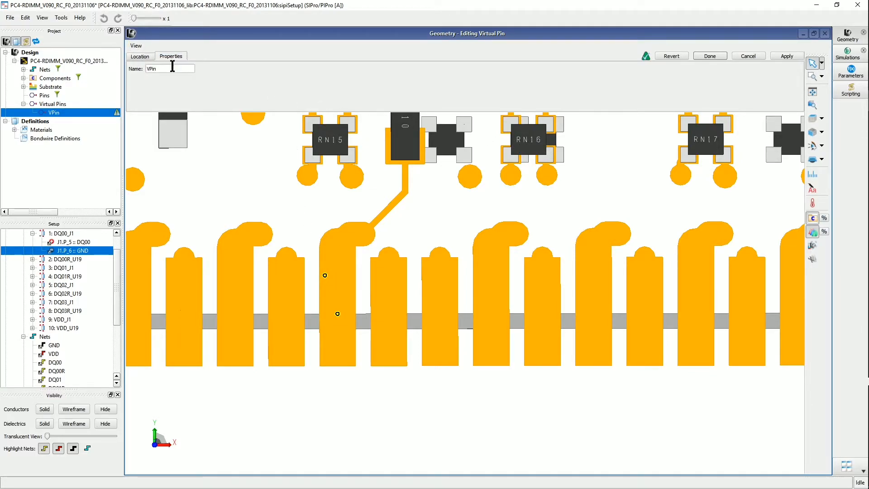
triple_click(170, 68)
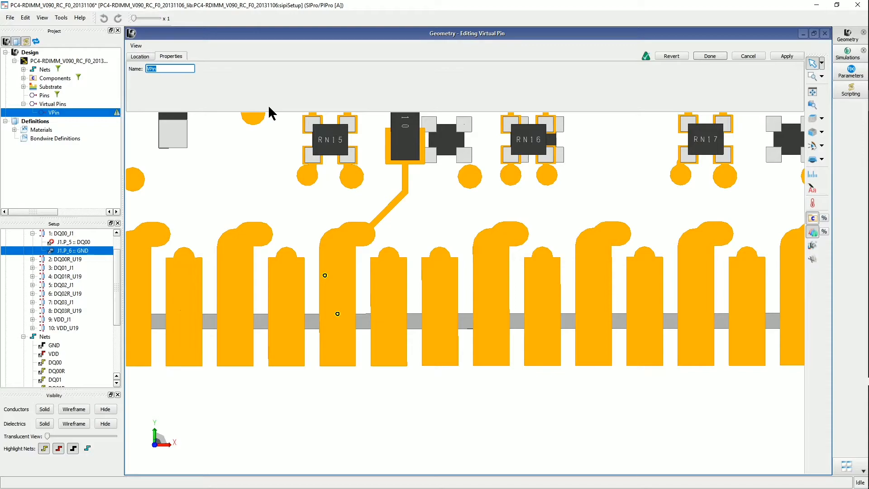
type("my_neg_p")
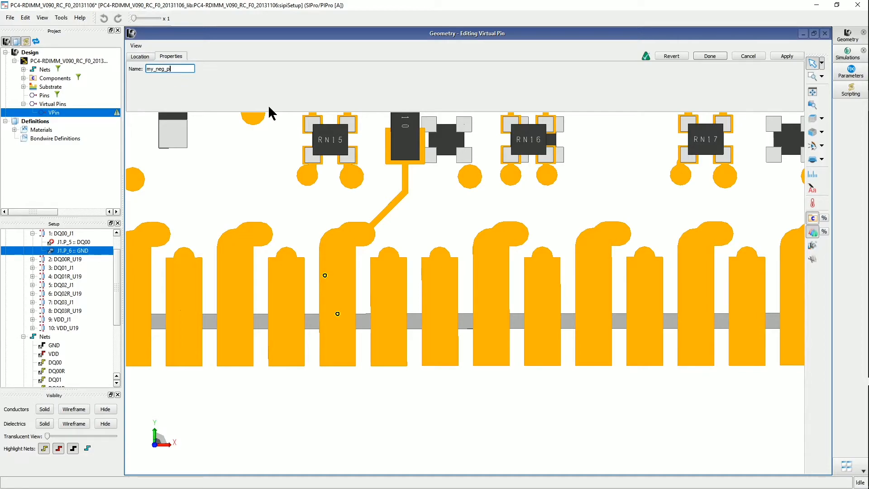
type("in")
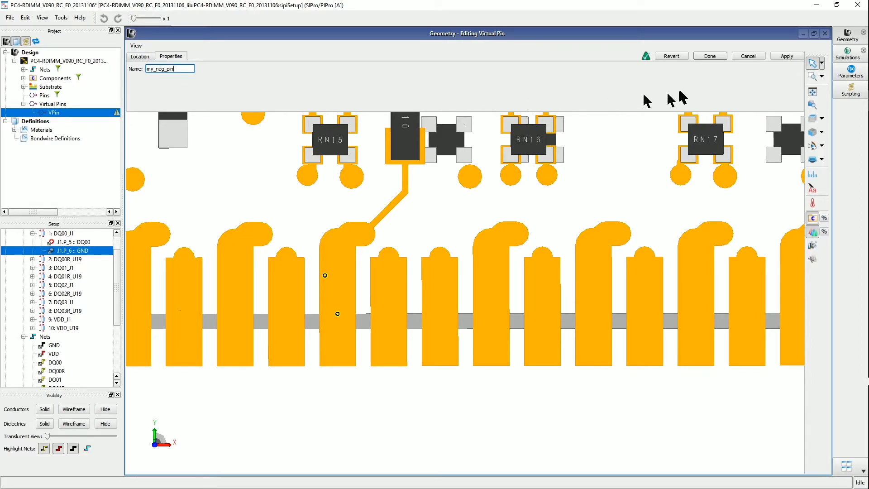
left_click(709, 55)
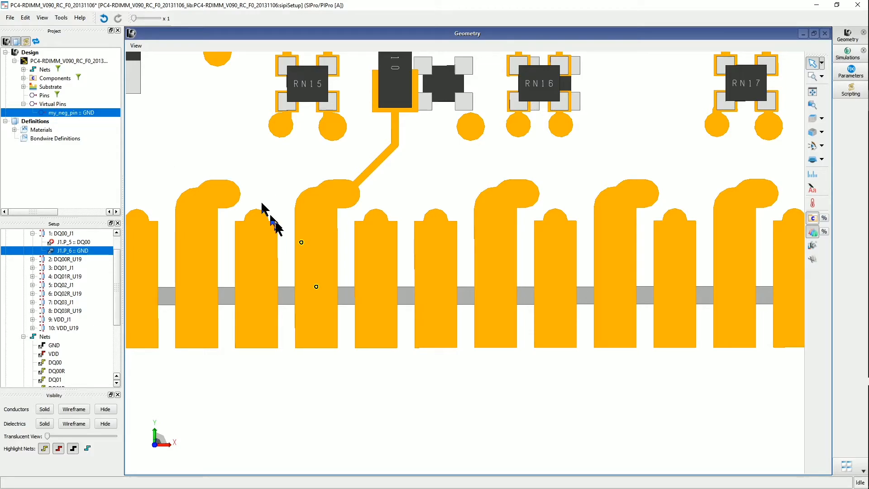
mouse_move(201, 240)
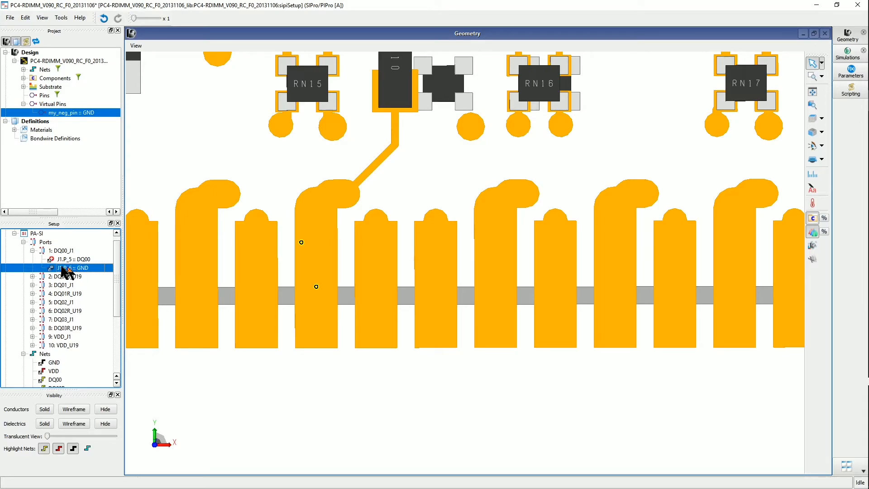
Swap DQ00_J1's J1.P_6 GND reference for my_neg_pin, then select the port to verify.
right_click(68, 268)
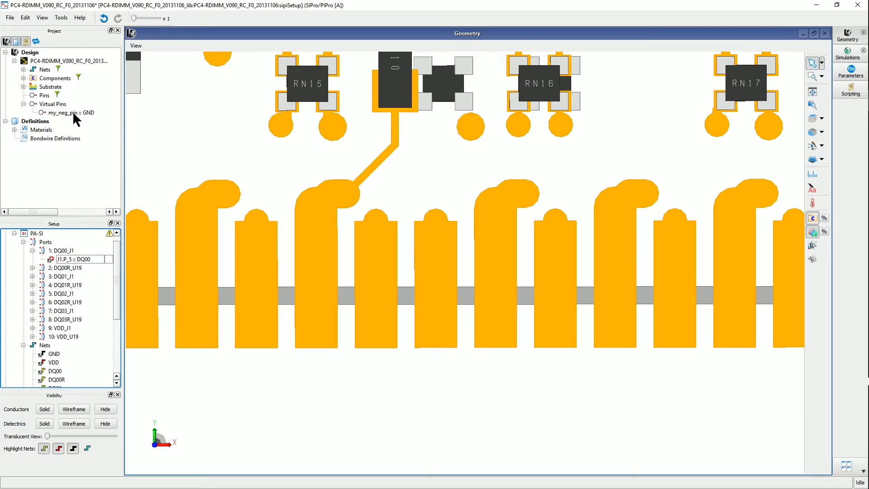
left_click(68, 112)
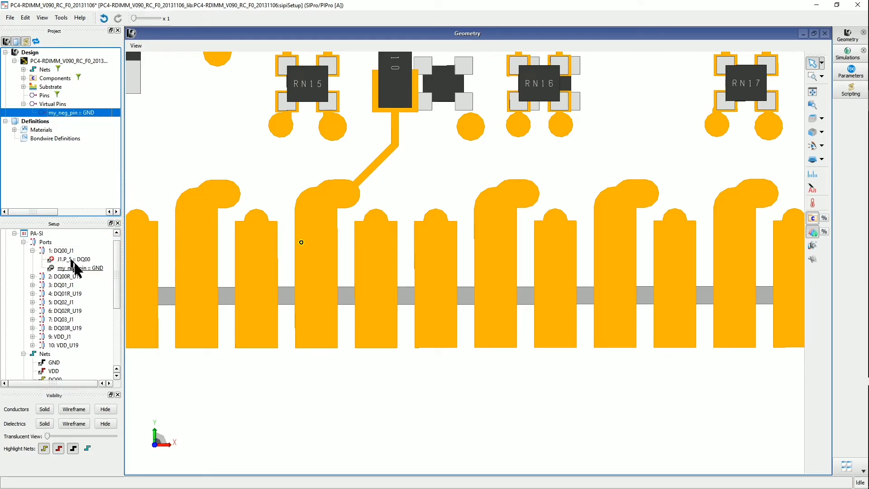
left_click(62, 251)
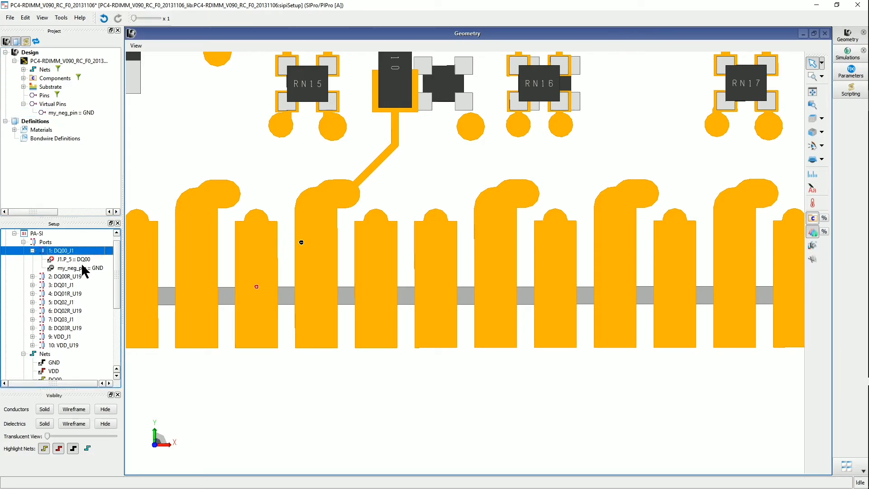
mouse_move(99, 268)
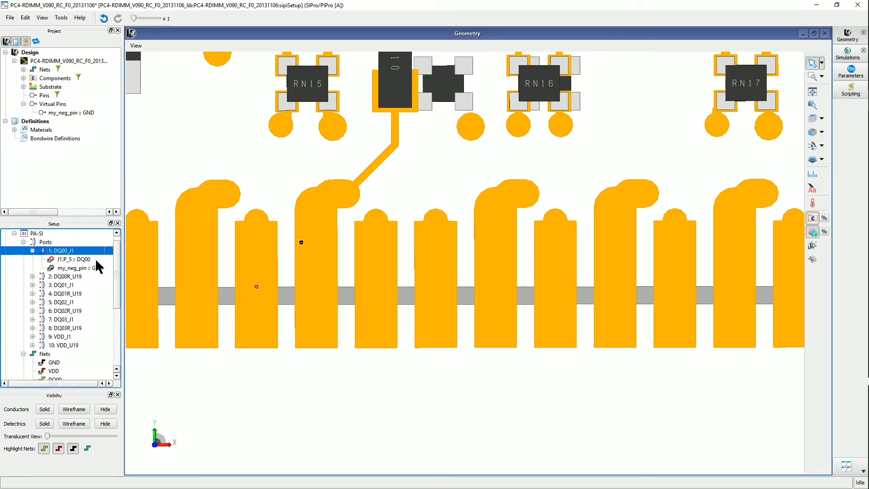
mouse_move(276, 275)
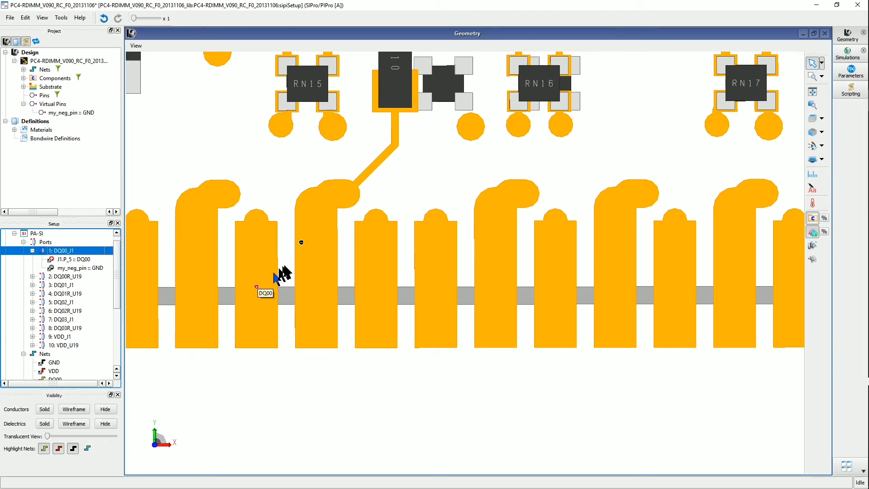
mouse_move(314, 248)
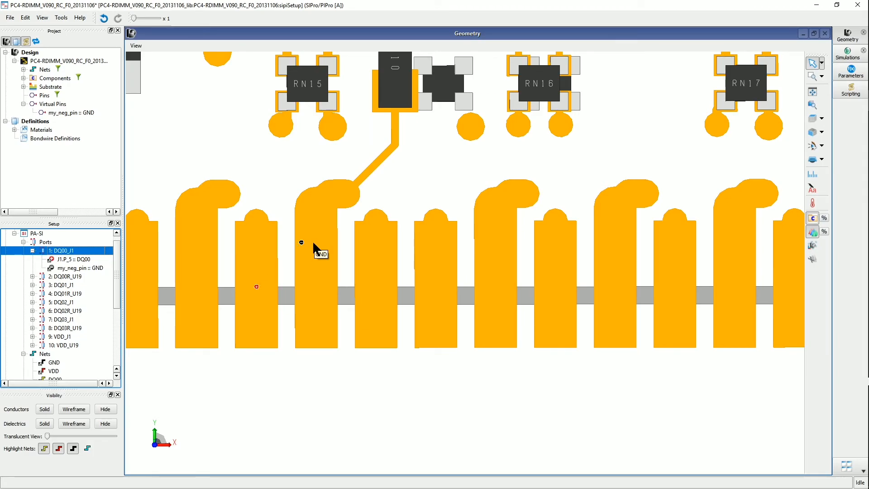
mouse_move(367, 393)
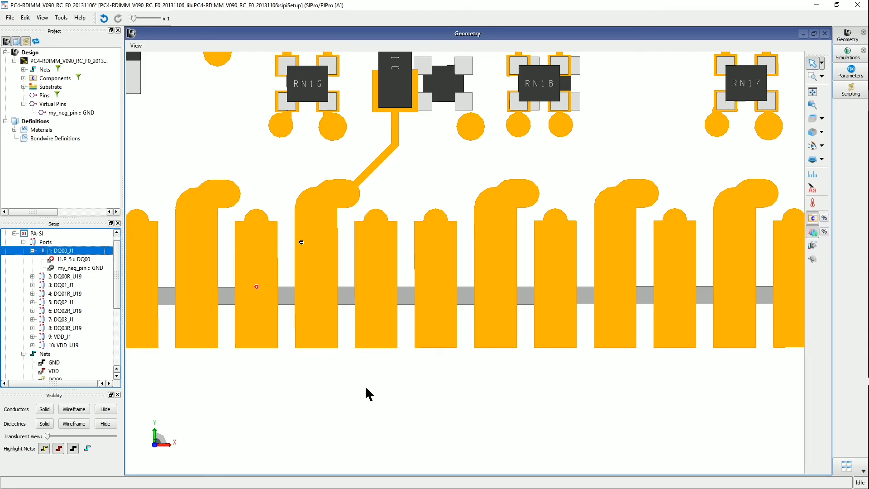